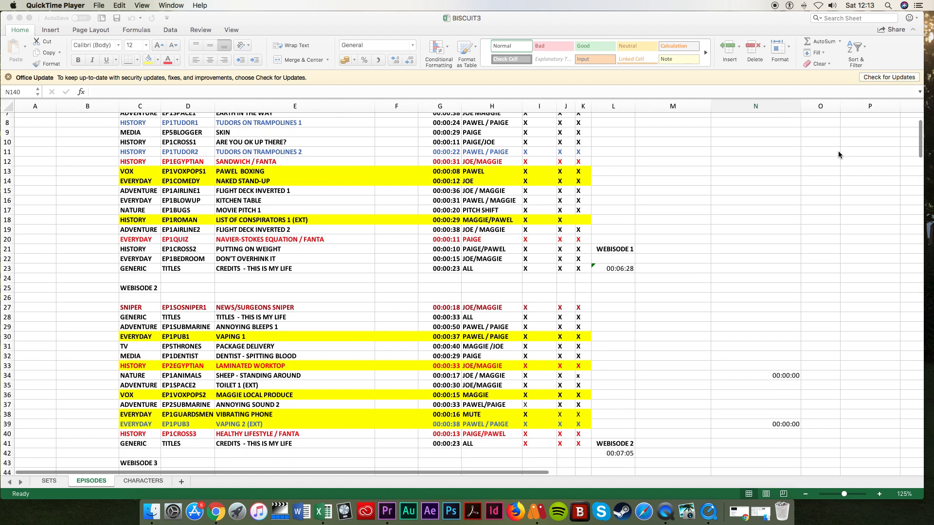
{"action": "scroll", "scroll_direction": "down", "scroll_amount": 3}
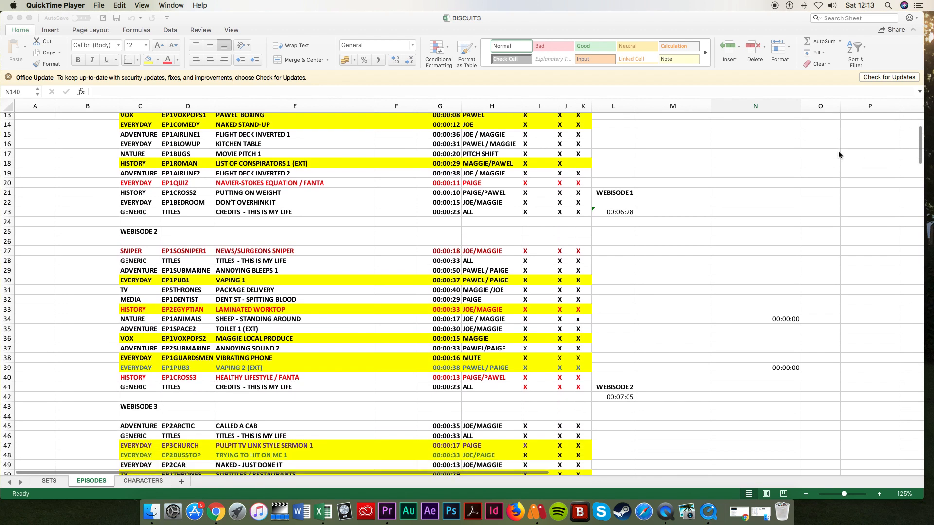
{"action": "scroll", "scroll_direction": "down", "scroll_amount": 3}
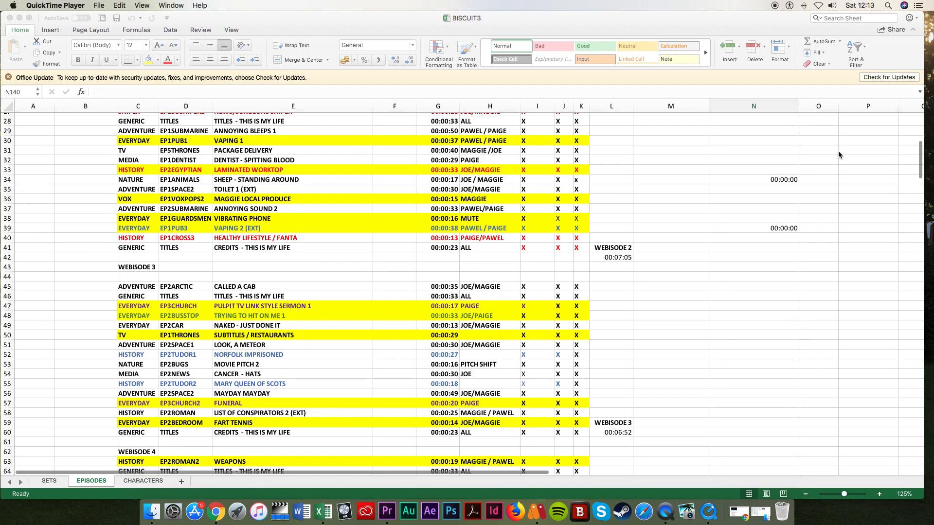
{"action": "scroll", "scroll_direction": "down", "scroll_amount": 3}
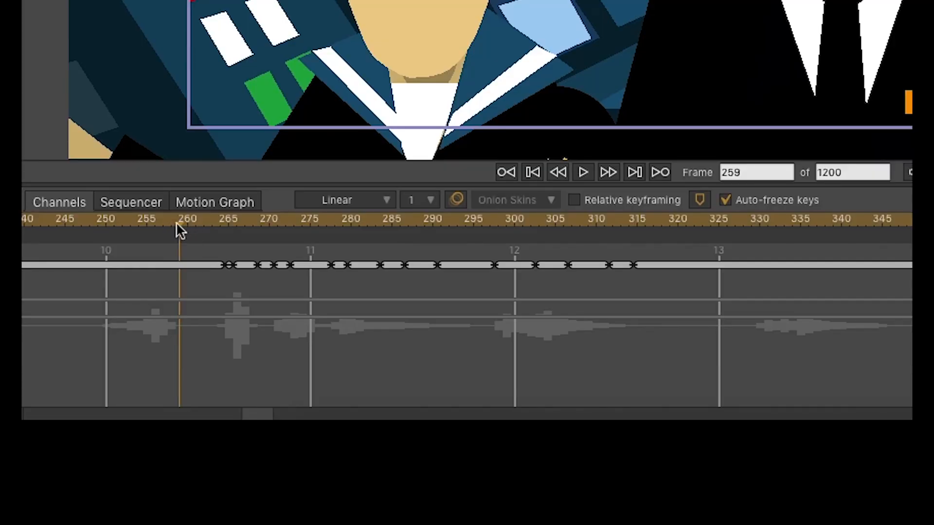
{"action": "left_click", "coordinate": [326, 224]}
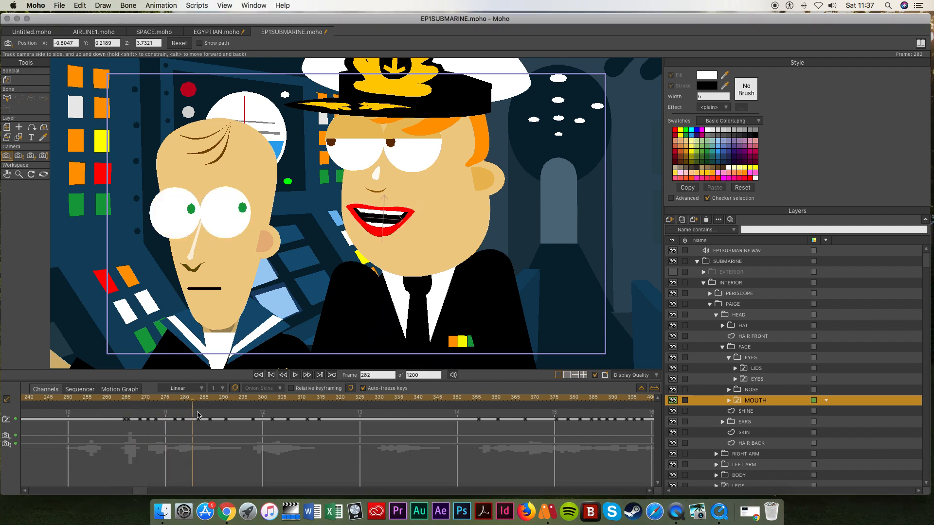
{"action": "left_click", "coordinate": [331, 420]}
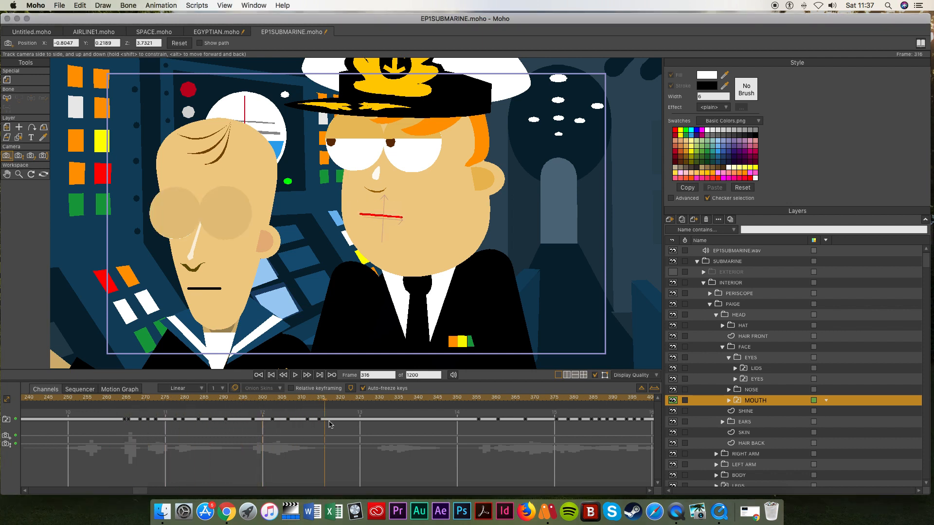
{"action": "left_click", "coordinate": [110, 400]}
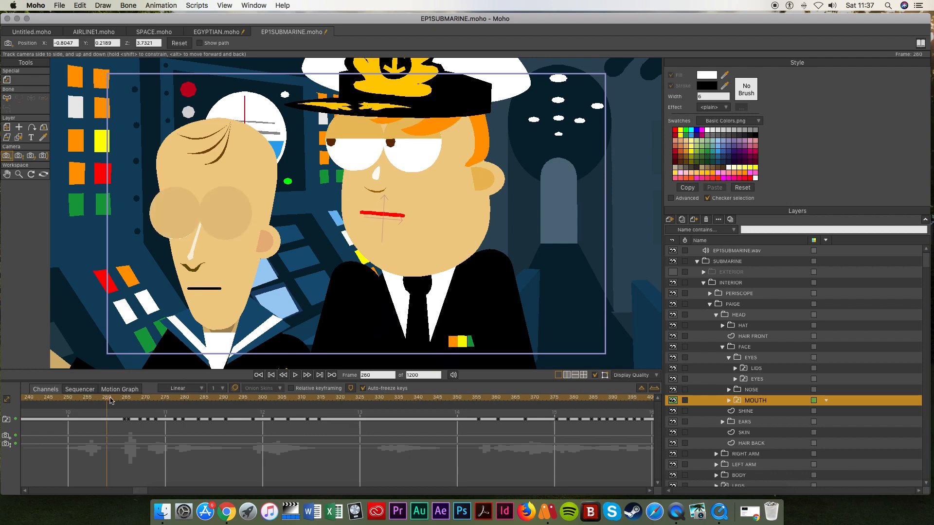